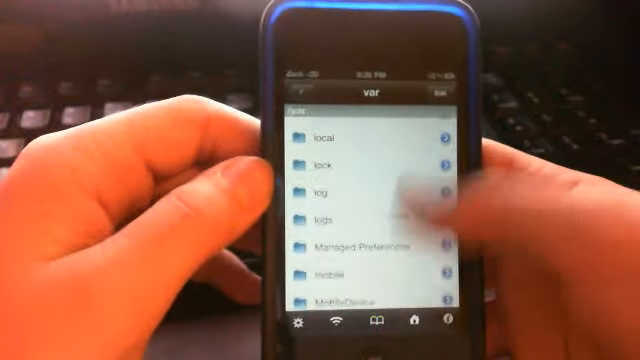
# - Navigate from /var through stash Themes into EntrigueKiller.theme's Folders/SpringBoard.app directory
pyautogui.scroll(-3)
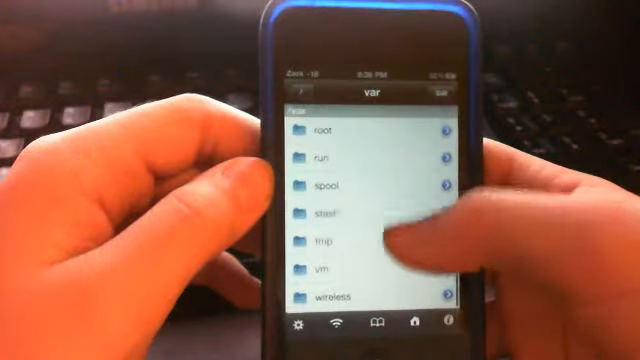
pyautogui.click(330, 212)
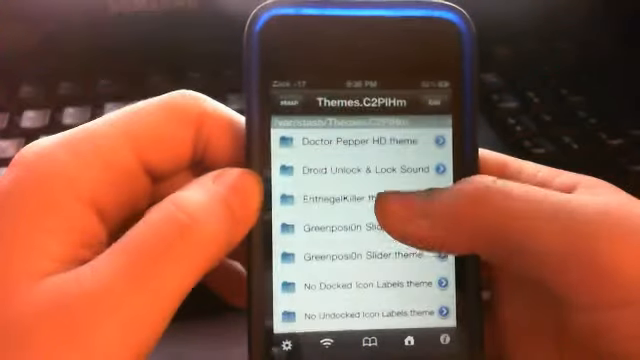
pyautogui.click(350, 198)
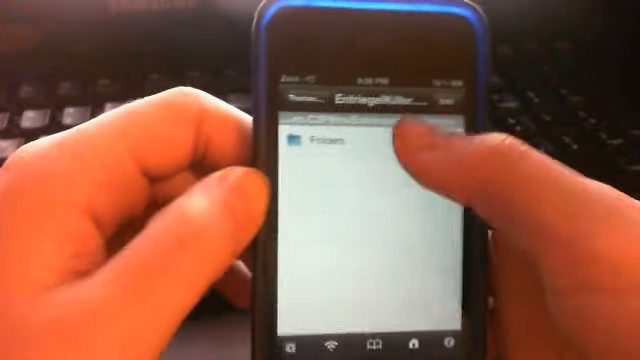
pyautogui.click(320, 144)
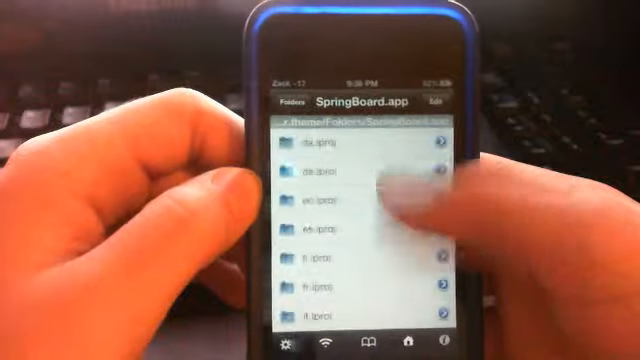
pyautogui.scroll(-3)
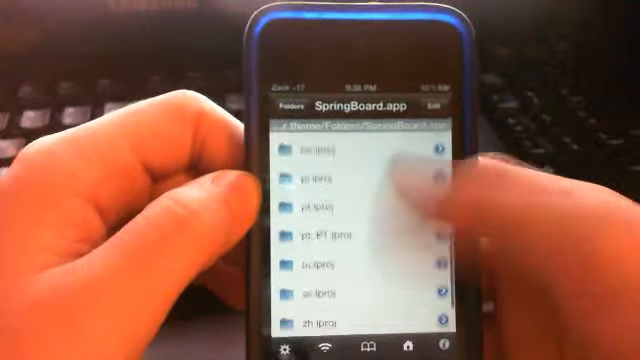